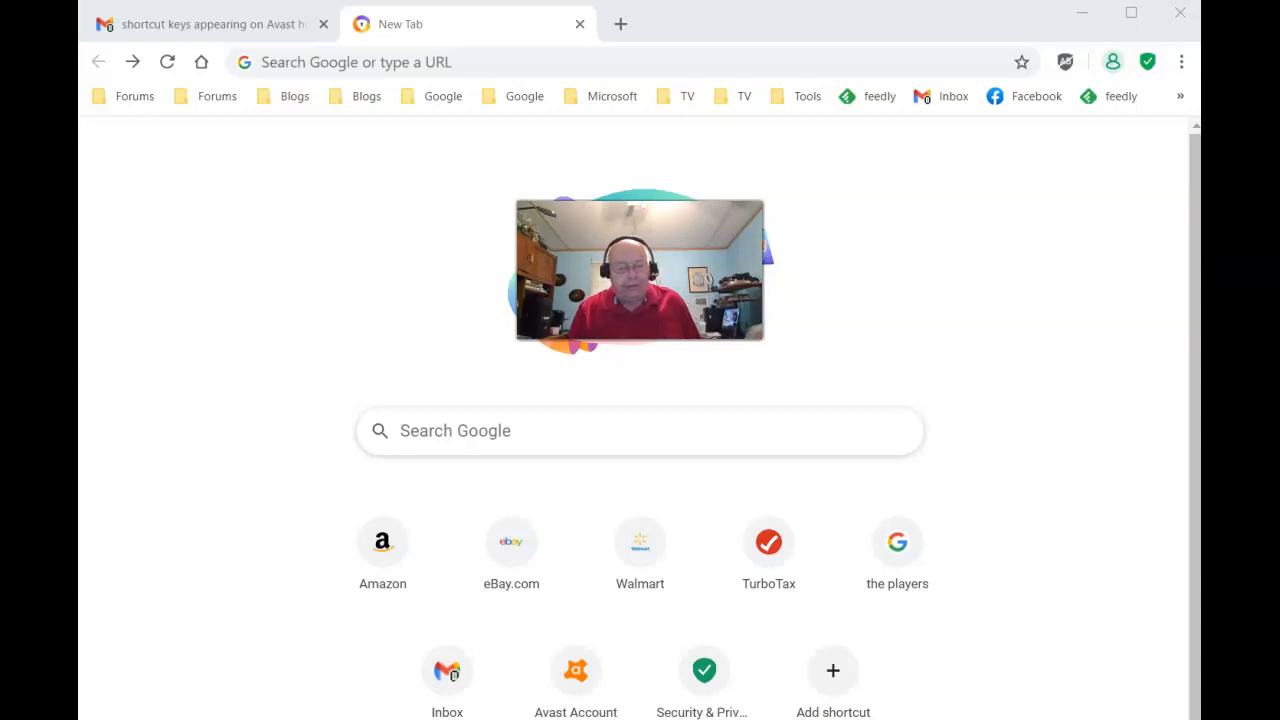
mouse_move(115, 700)
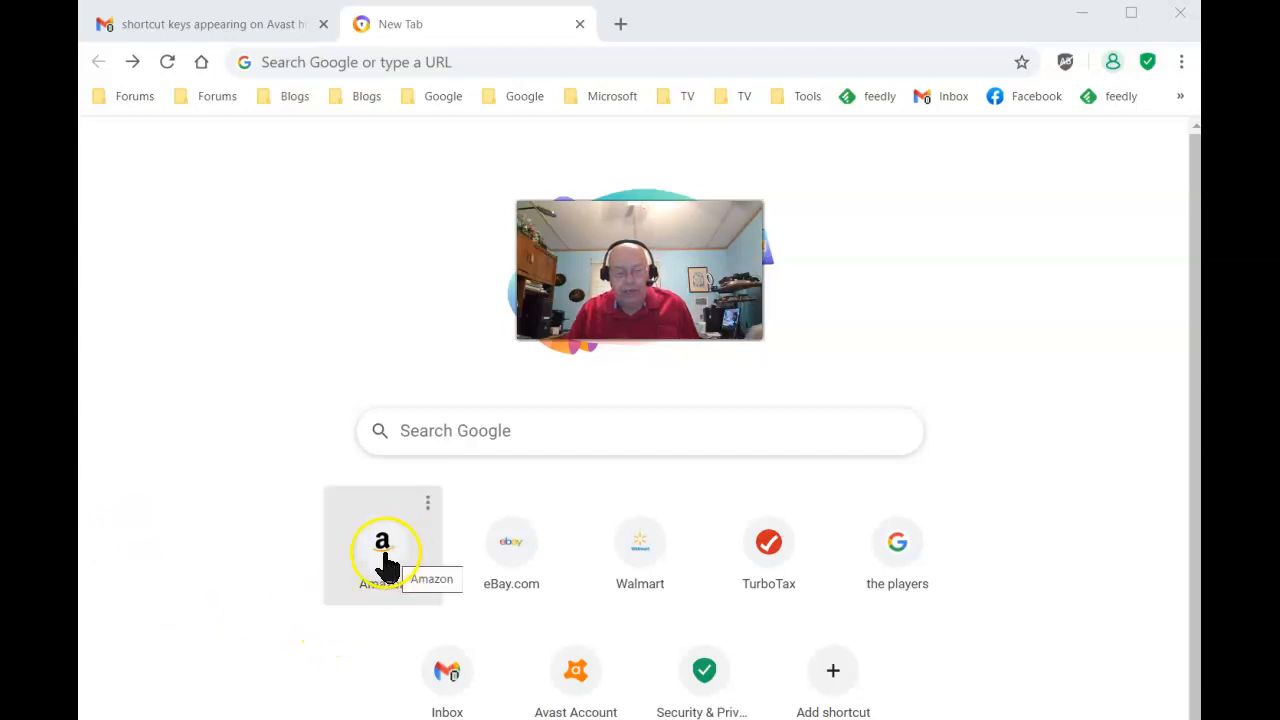
mouse_move(378, 437)
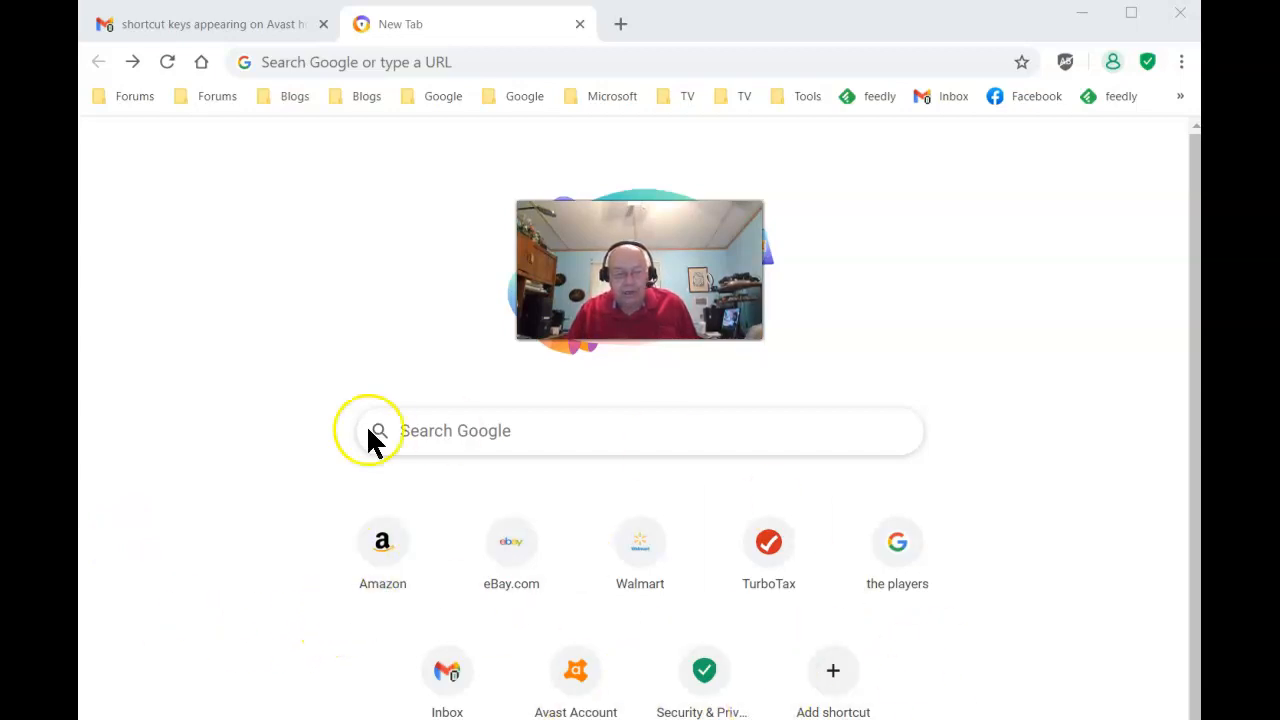
mouse_move(405, 540)
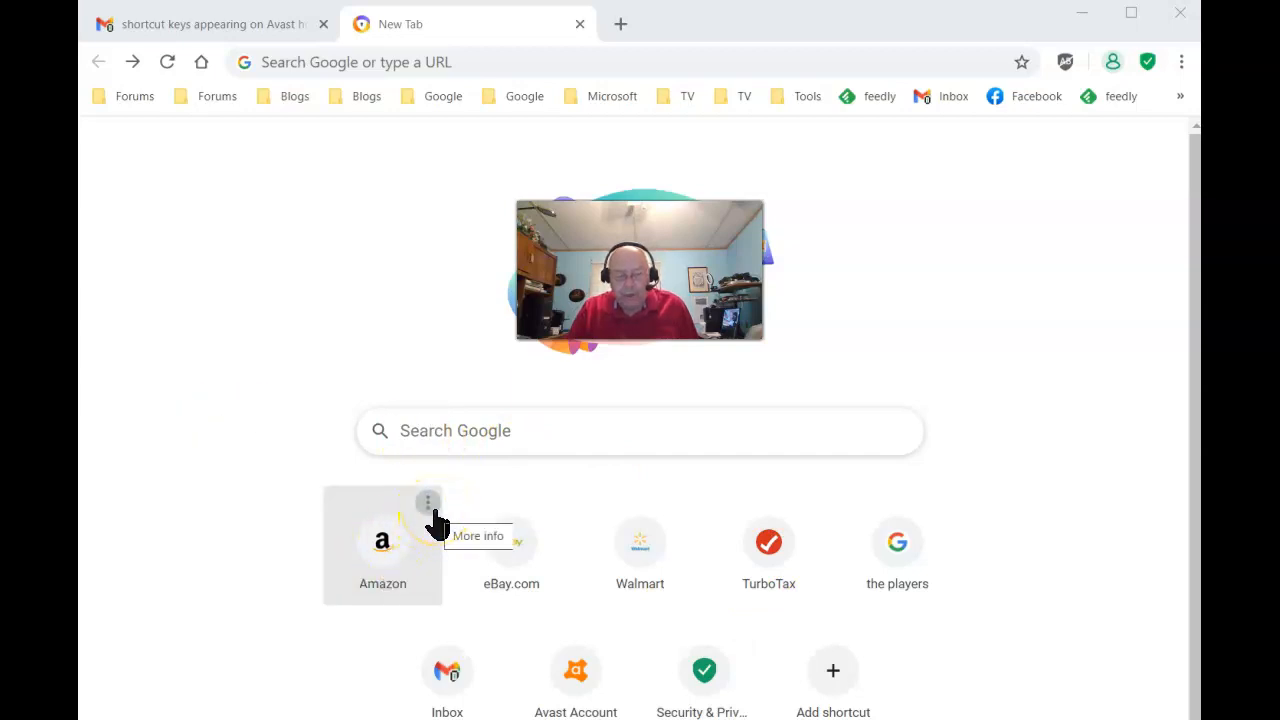
- Open Avast Secure Browser's Settings page from the three-dot Customize menu
left_click(428, 502)
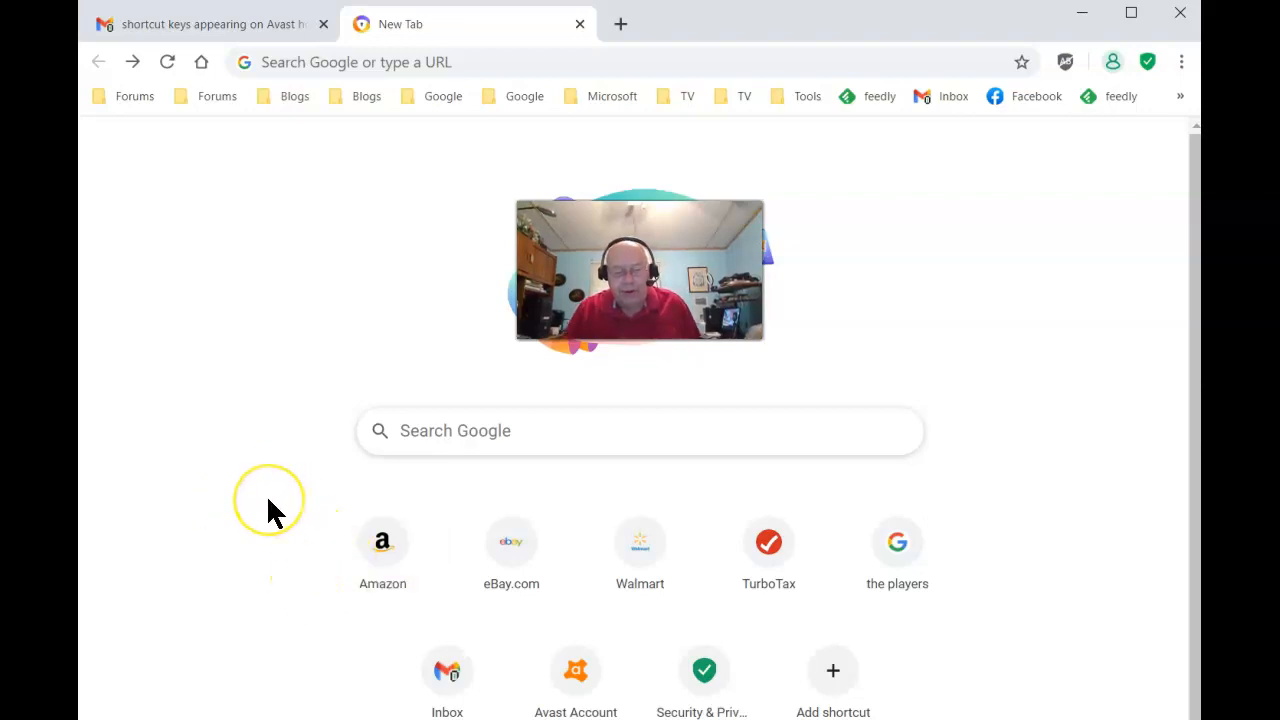
mouse_move(240, 505)
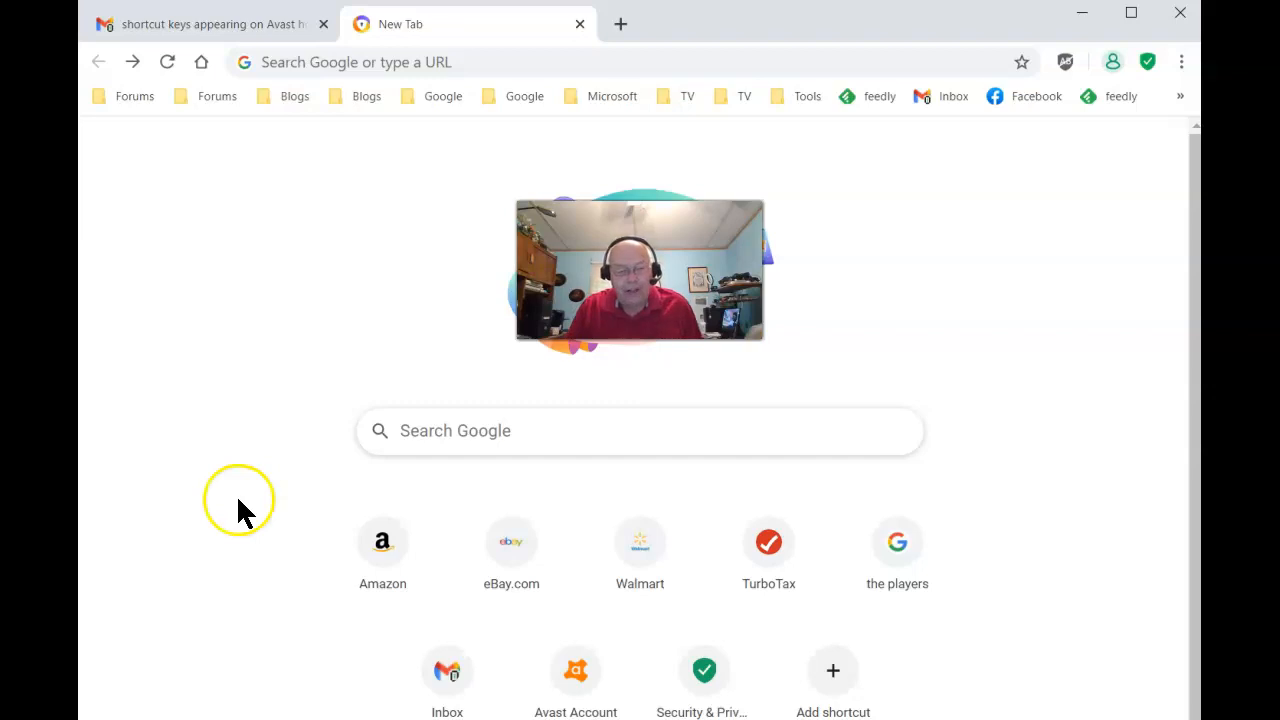
mouse_move(240, 515)
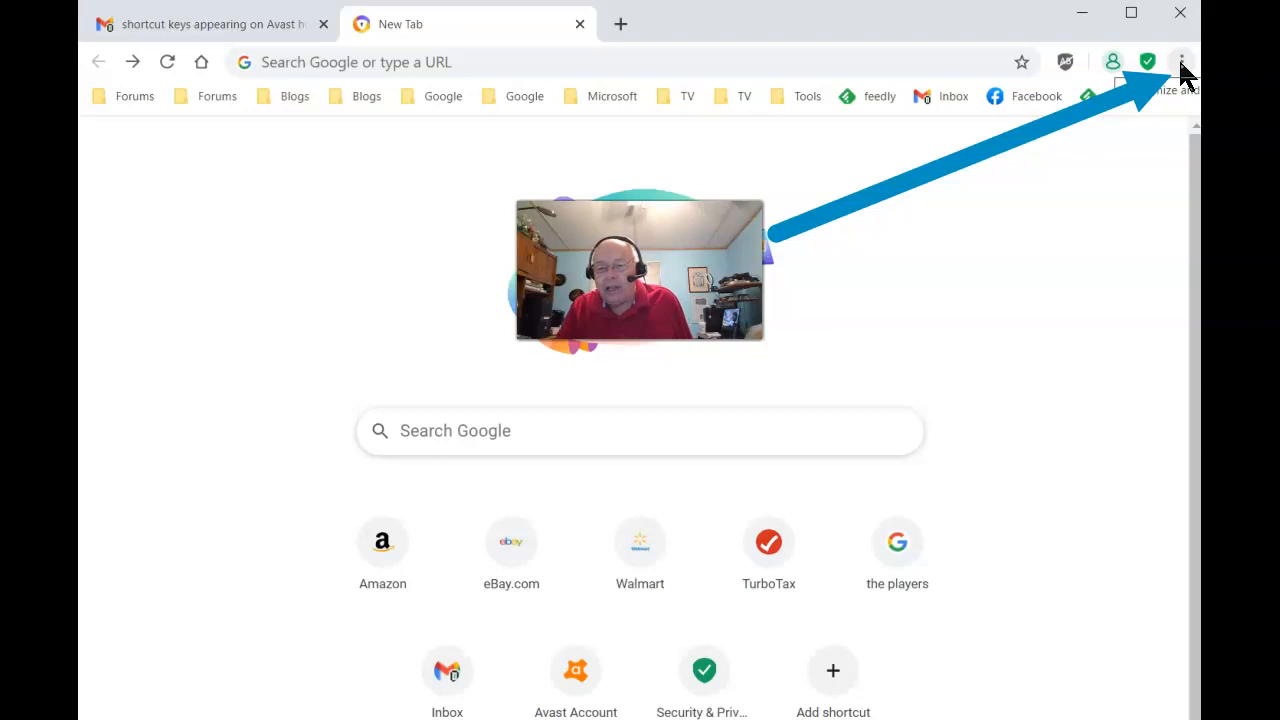
mouse_move(1181, 62)
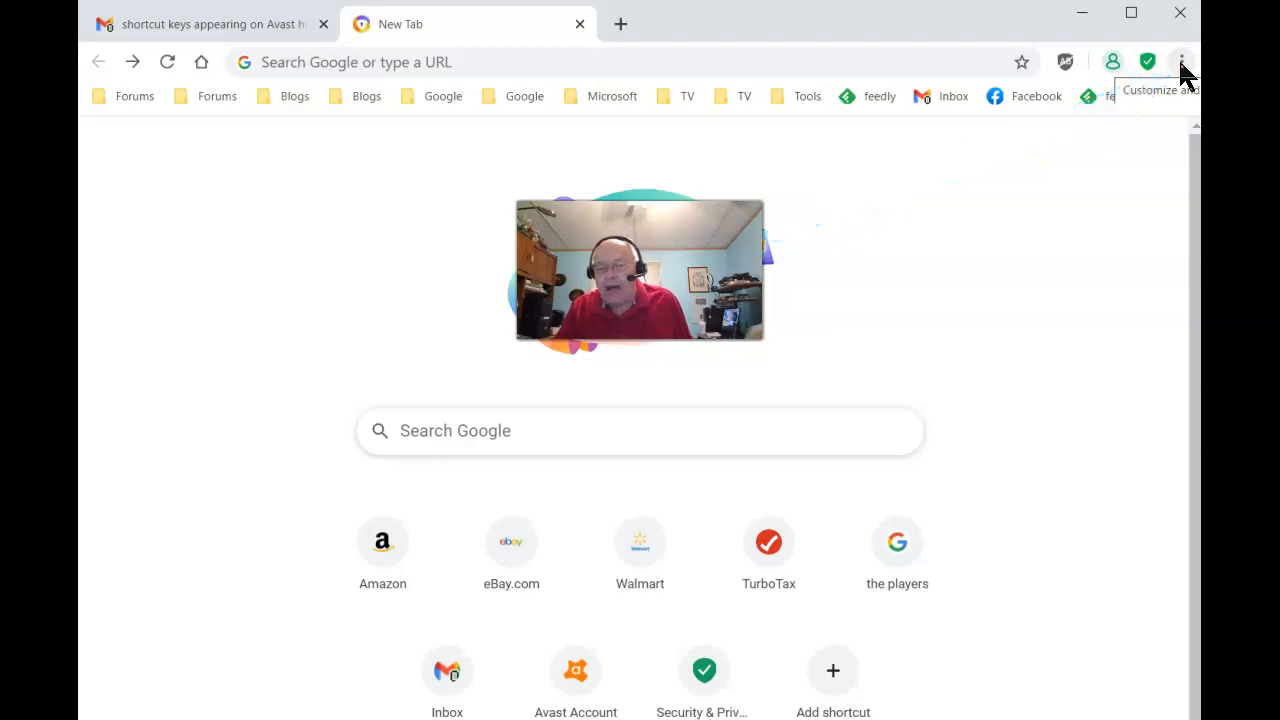
left_click(1181, 62)
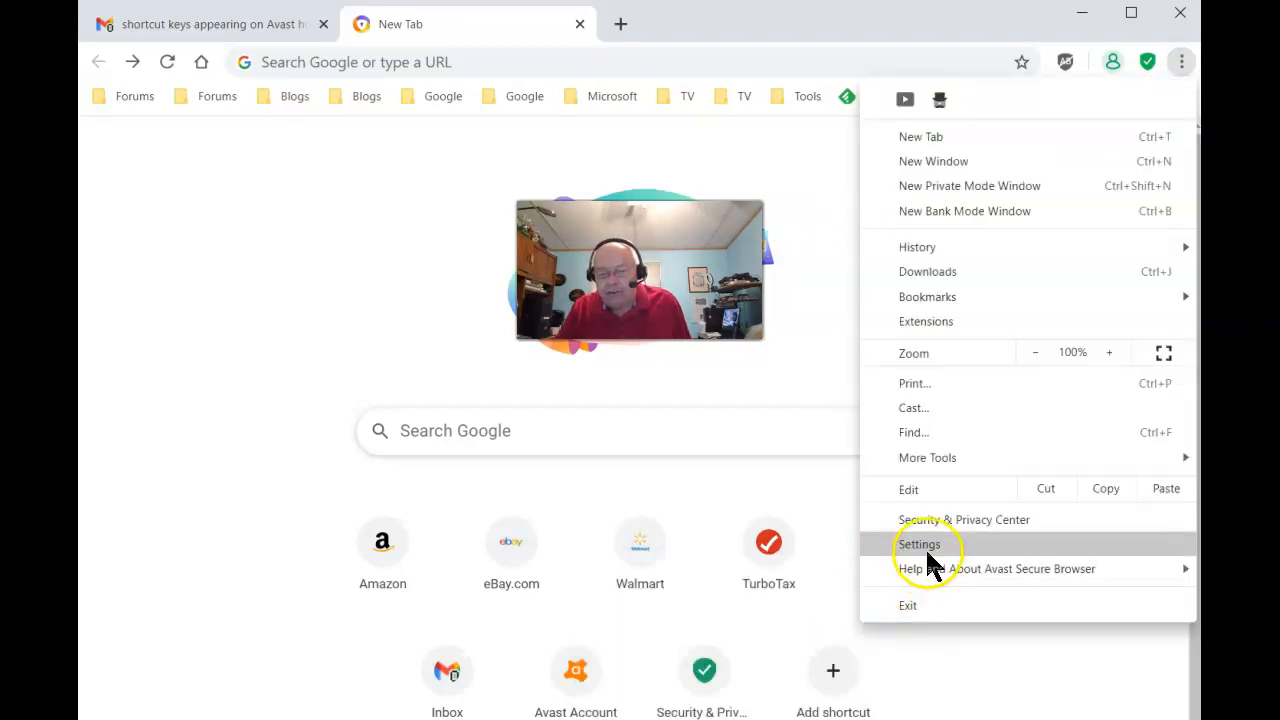
left_click(918, 544)
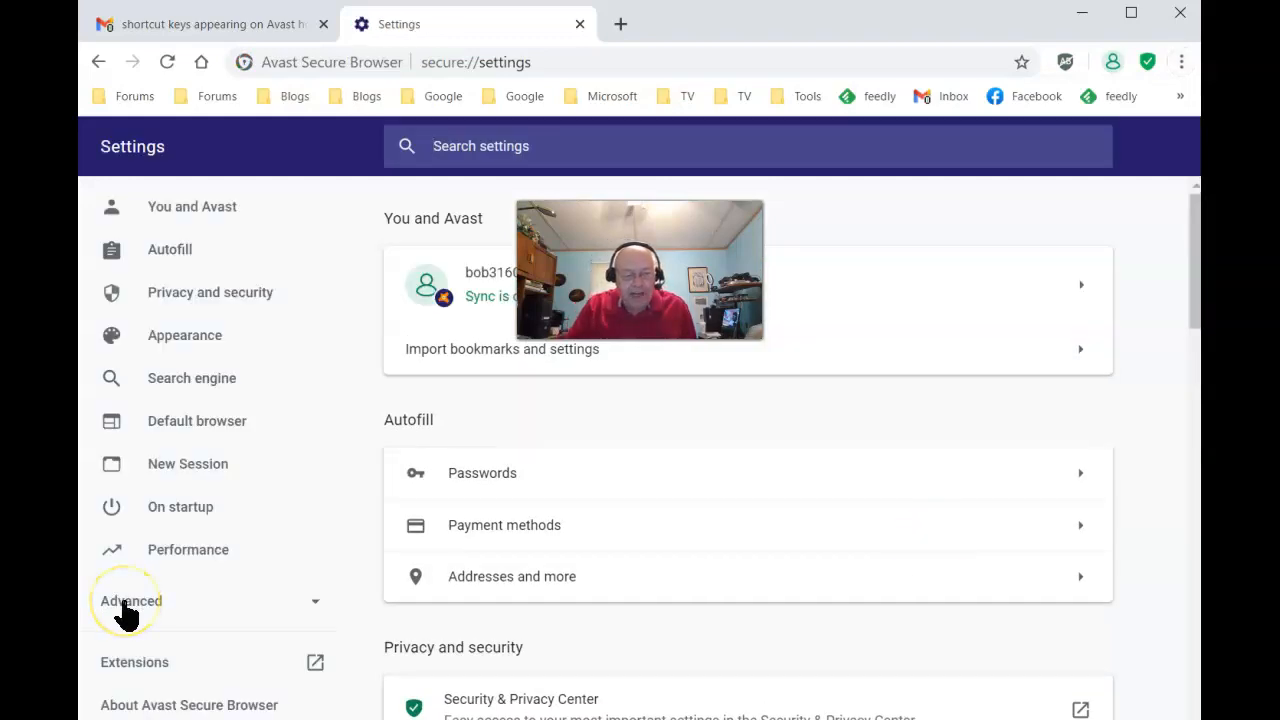
- Expand Advanced in the Settings sidebar and go to Sponsored Content
left_click(129, 600)
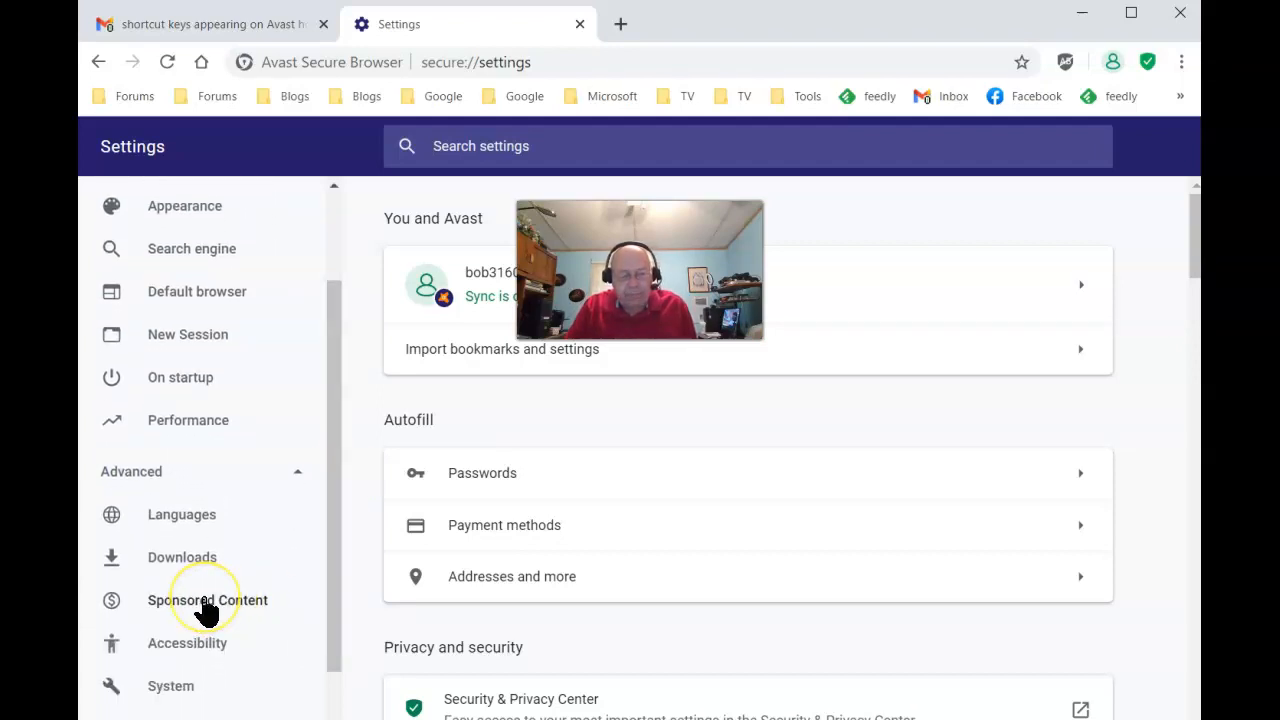
left_click(207, 600)
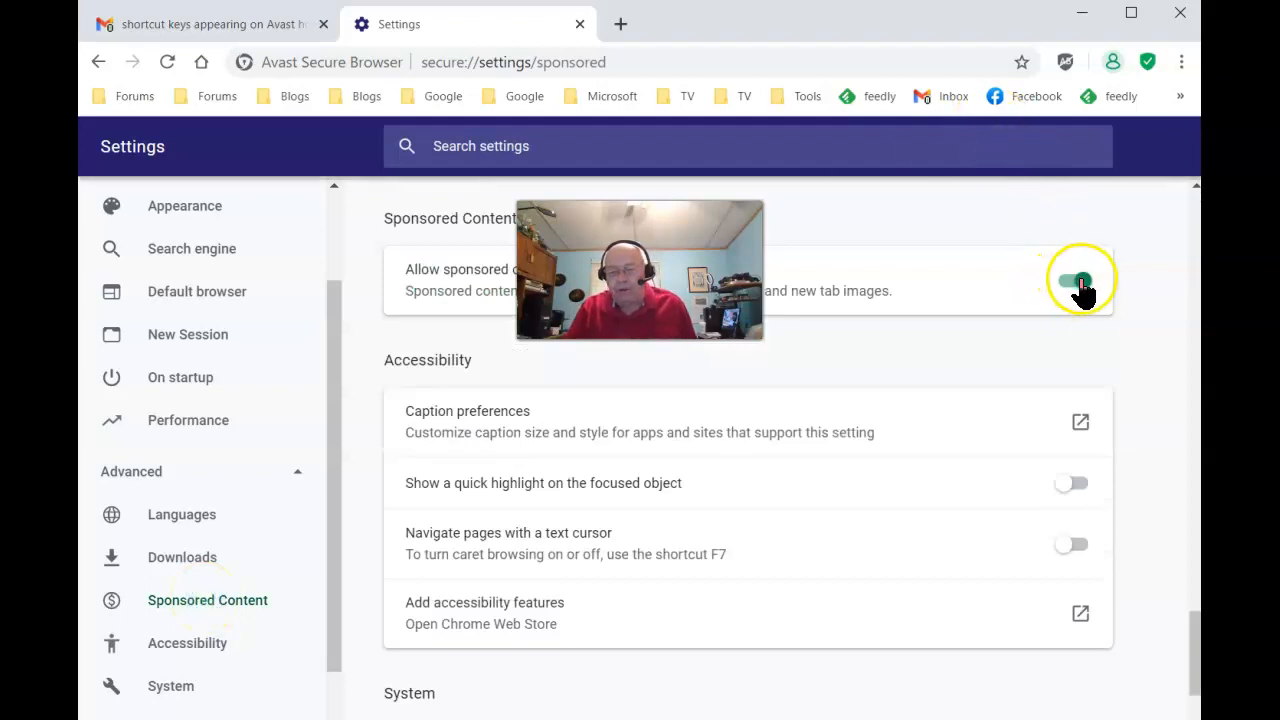
- Switch off 'Allow sponsored content to be displayed'
left_click(1075, 280)
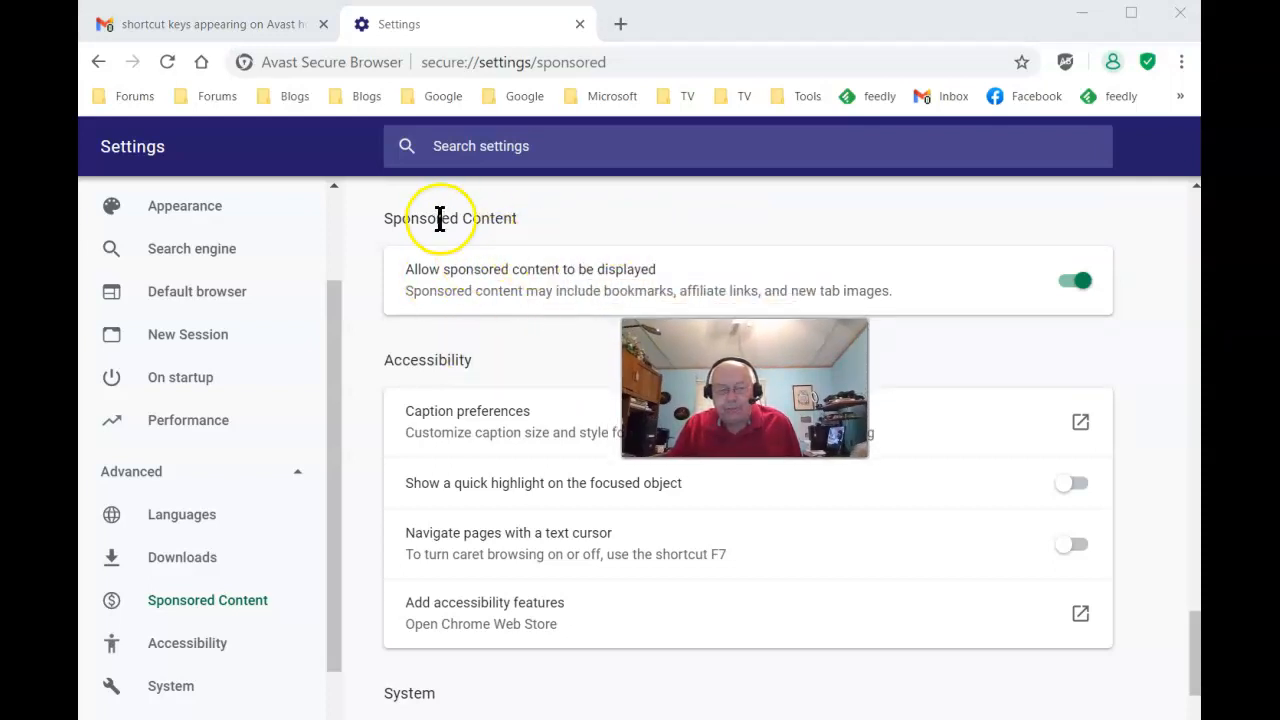
mouse_move(338, 280)
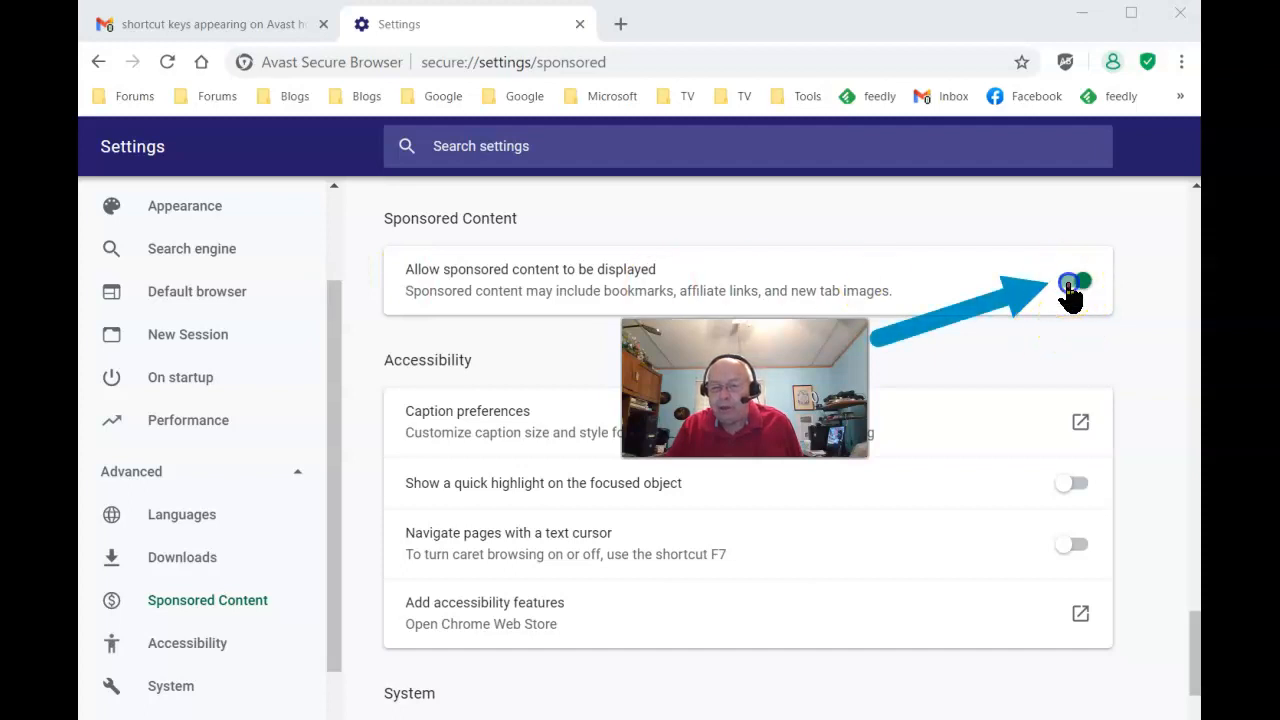
left_click(1071, 281)
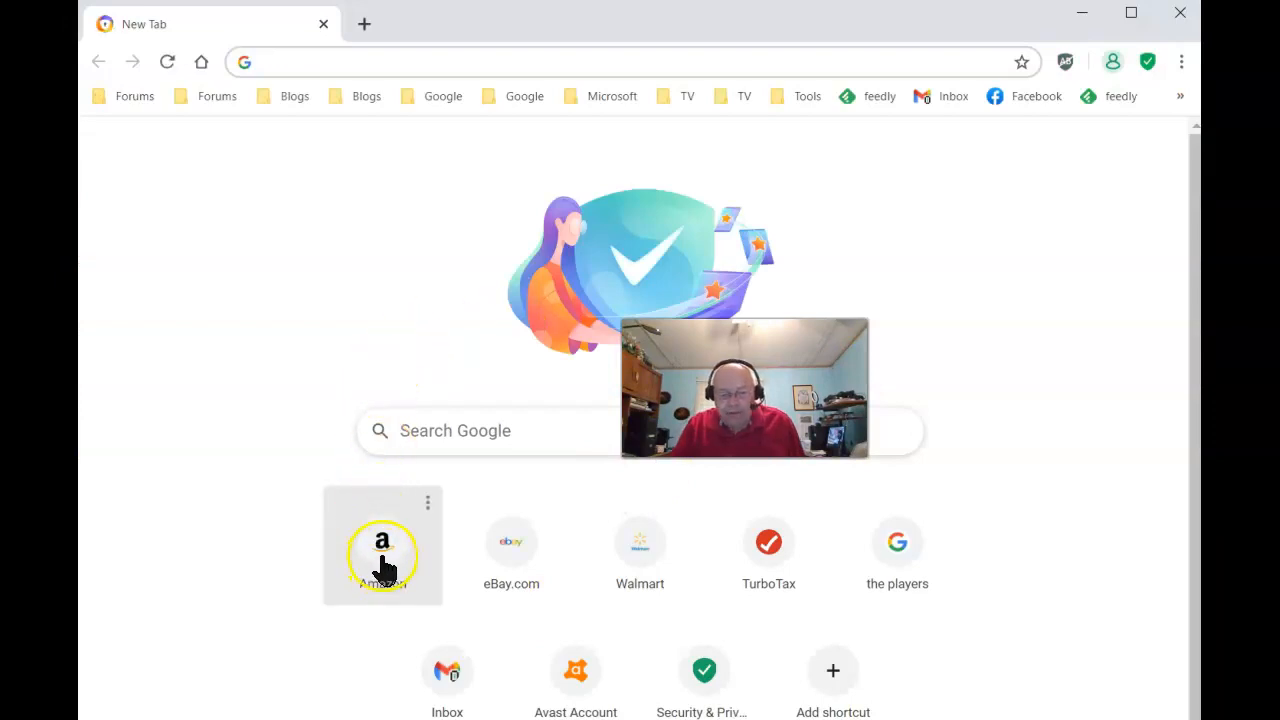
mouse_move(385, 560)
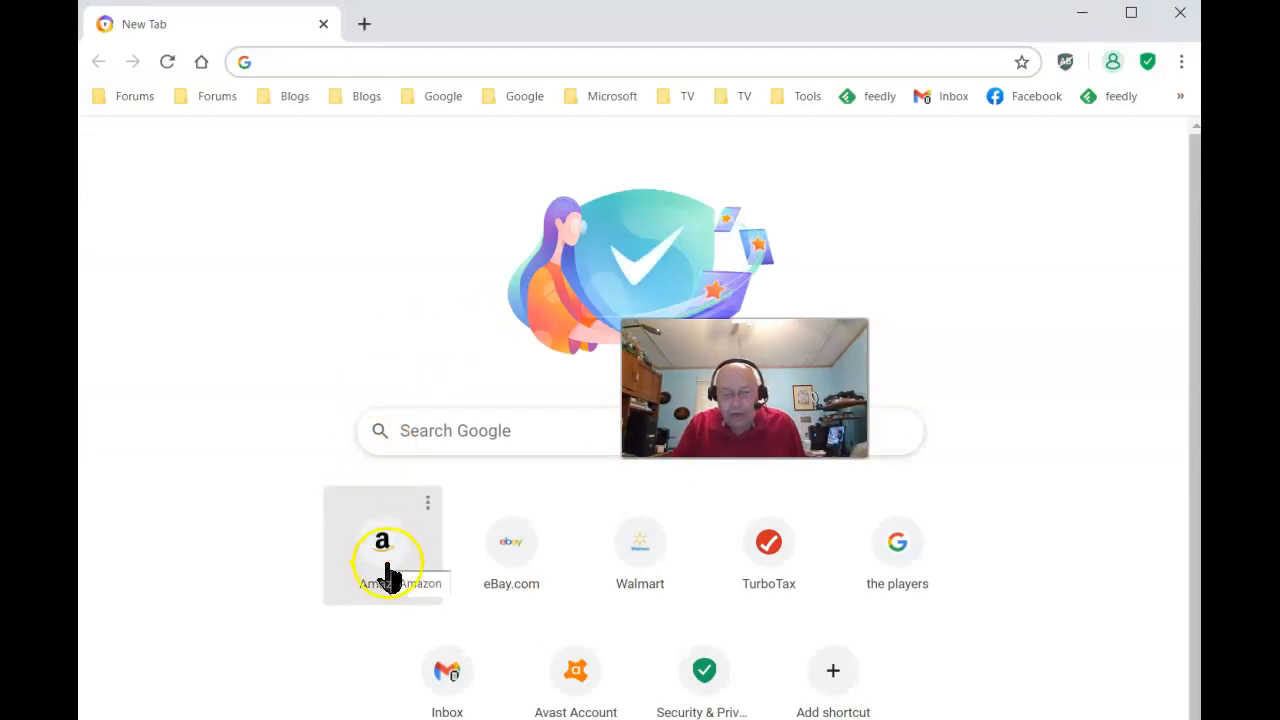
mouse_move(490, 575)
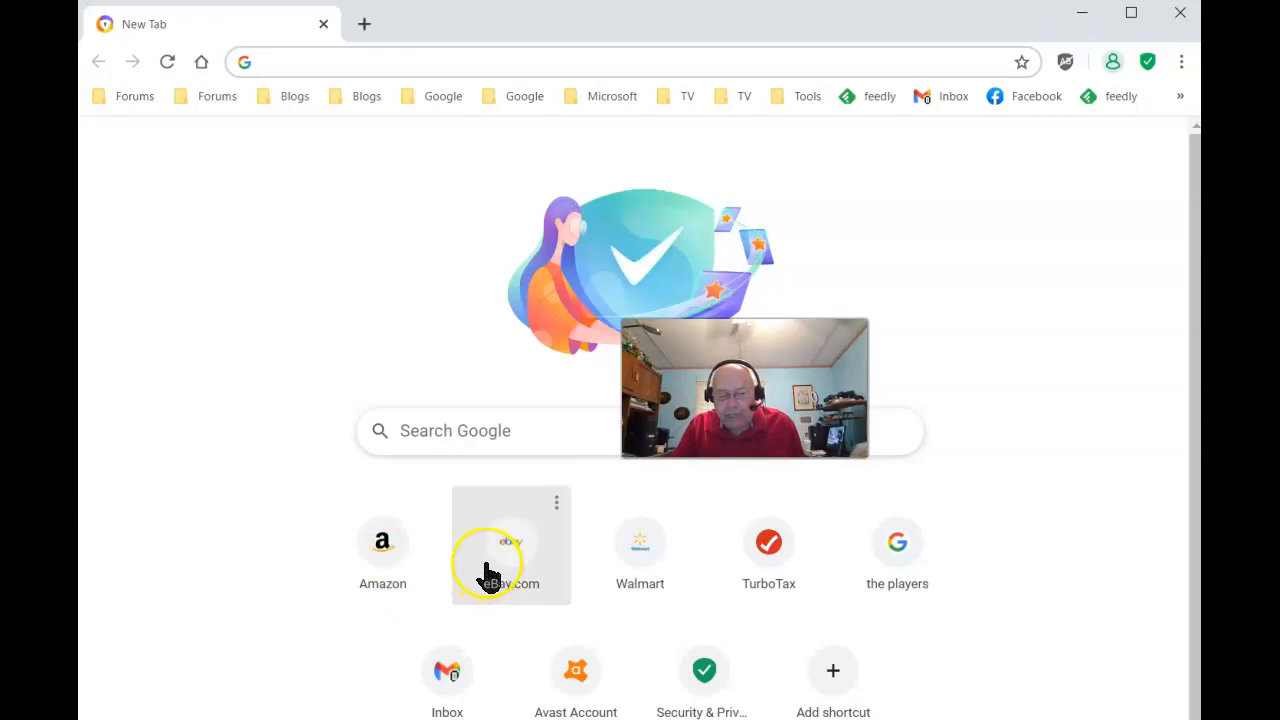
mouse_move(600, 580)
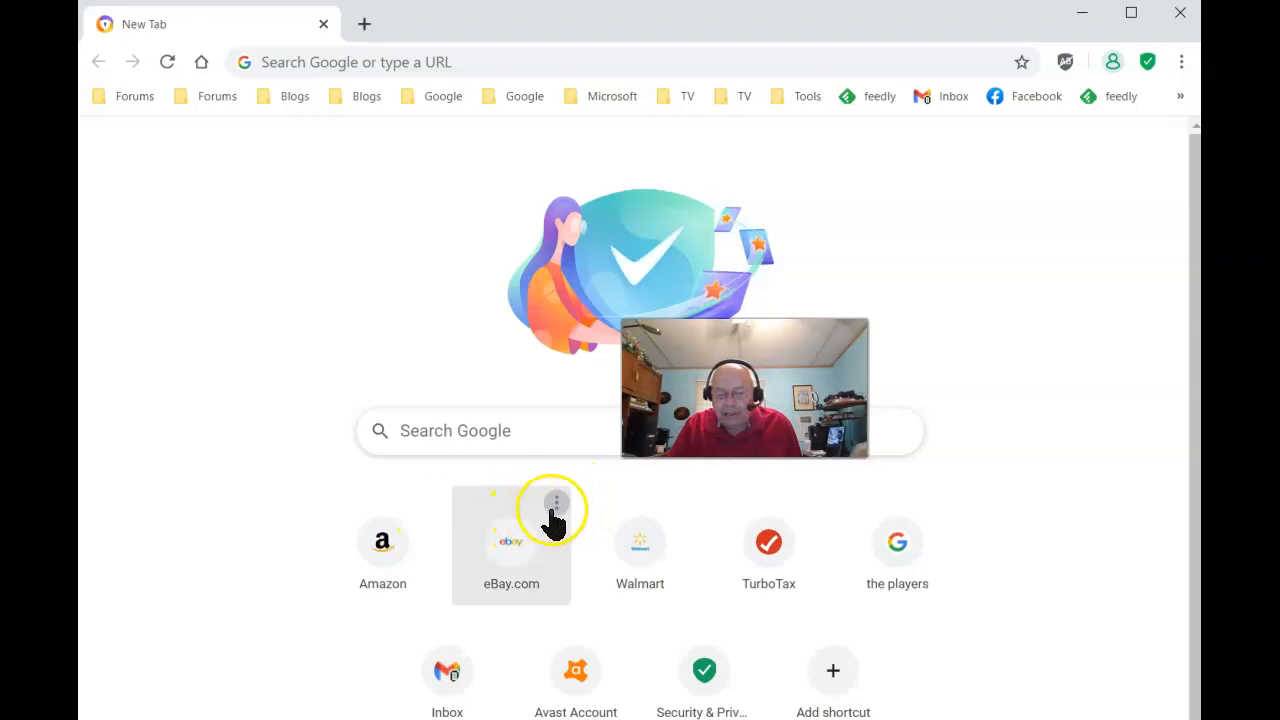
- Relaunch the browser to a new tab page still showing the Amazon, eBay, Walmart and TurboTax tiles
left_click(556, 503)
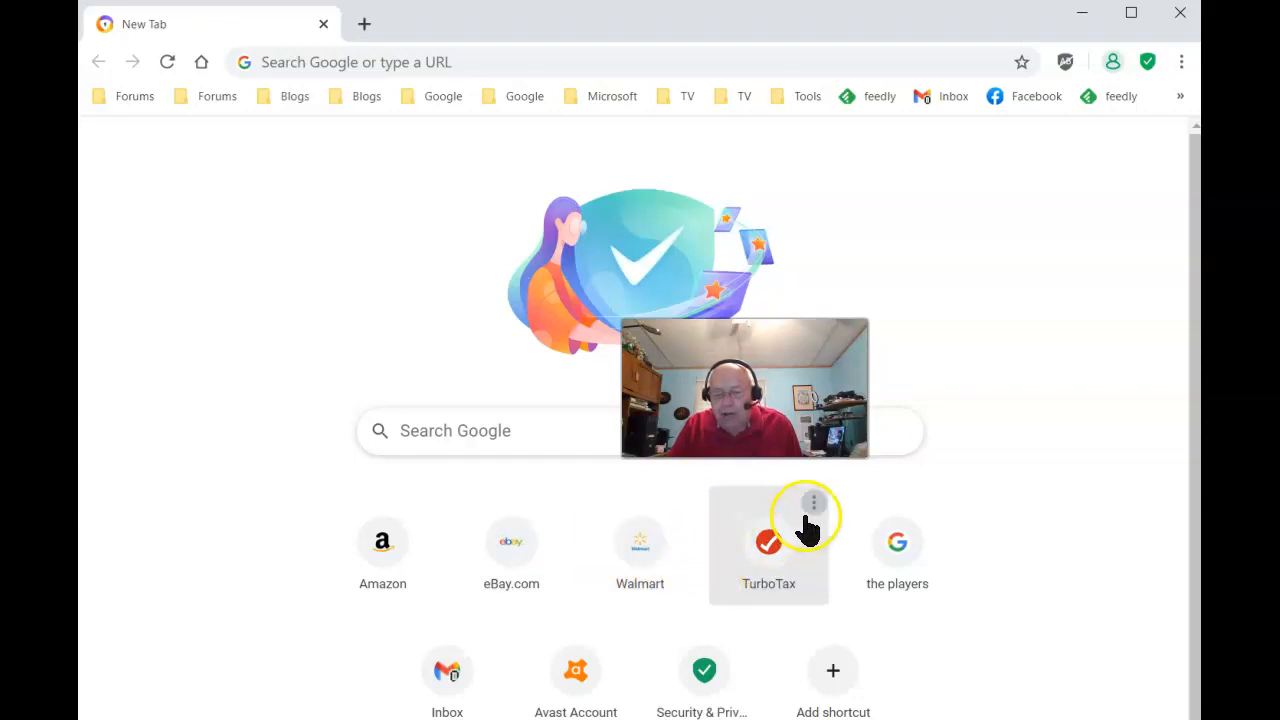
mouse_move(768, 545)
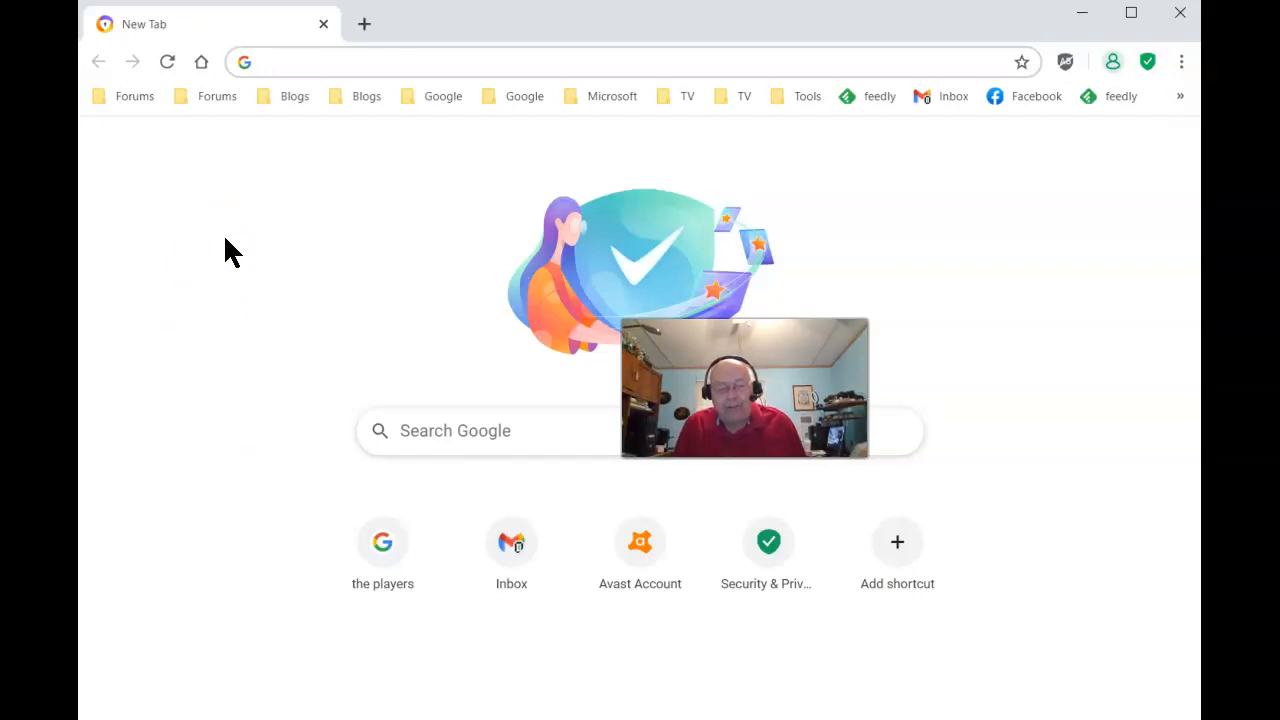
- Reload the new tab page so the Amazon, eBay, Walmart and TurboTax tiles disappear
left_click(234, 243)
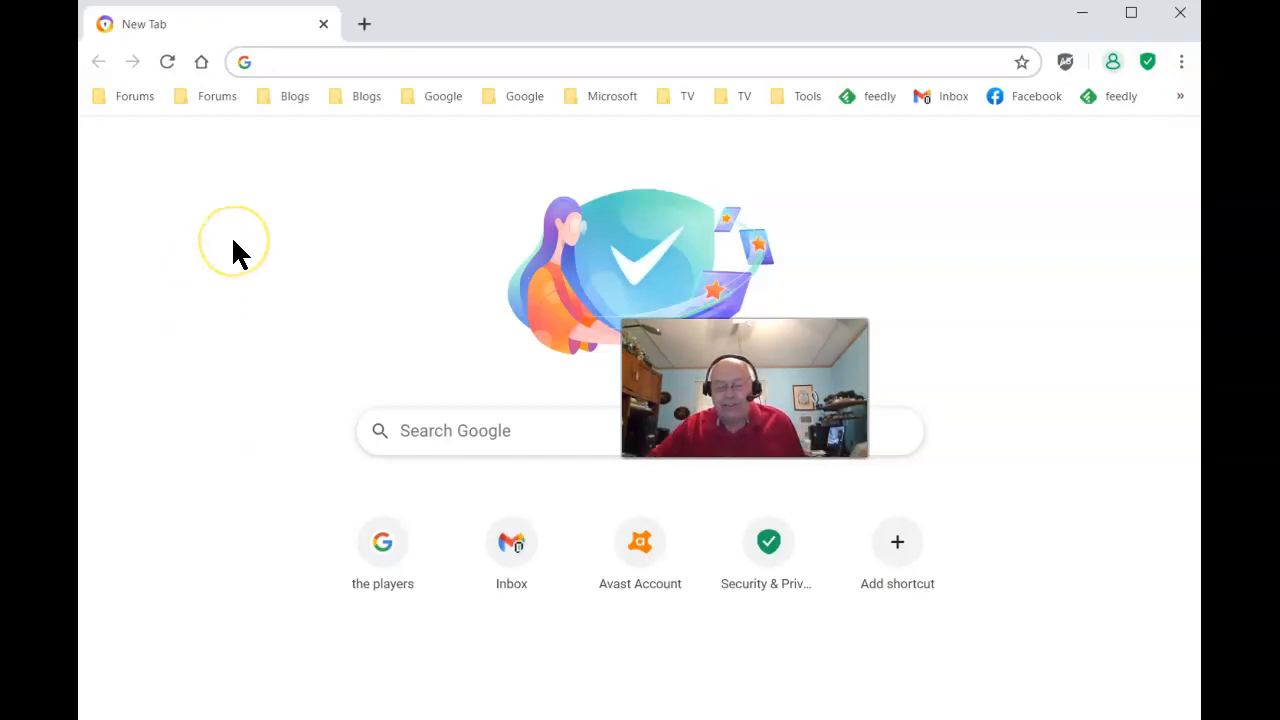